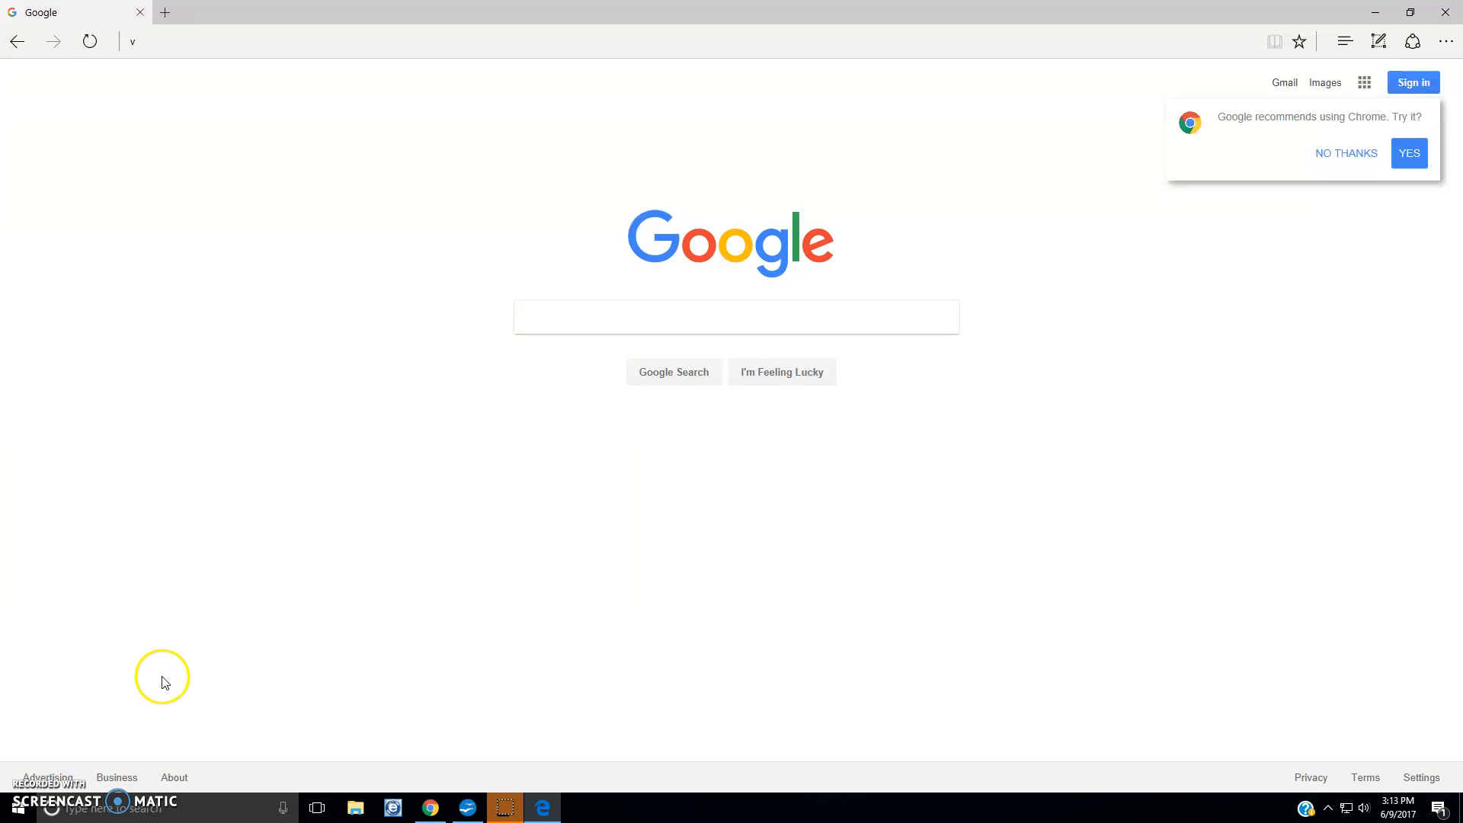
mouse_move(142, 644)
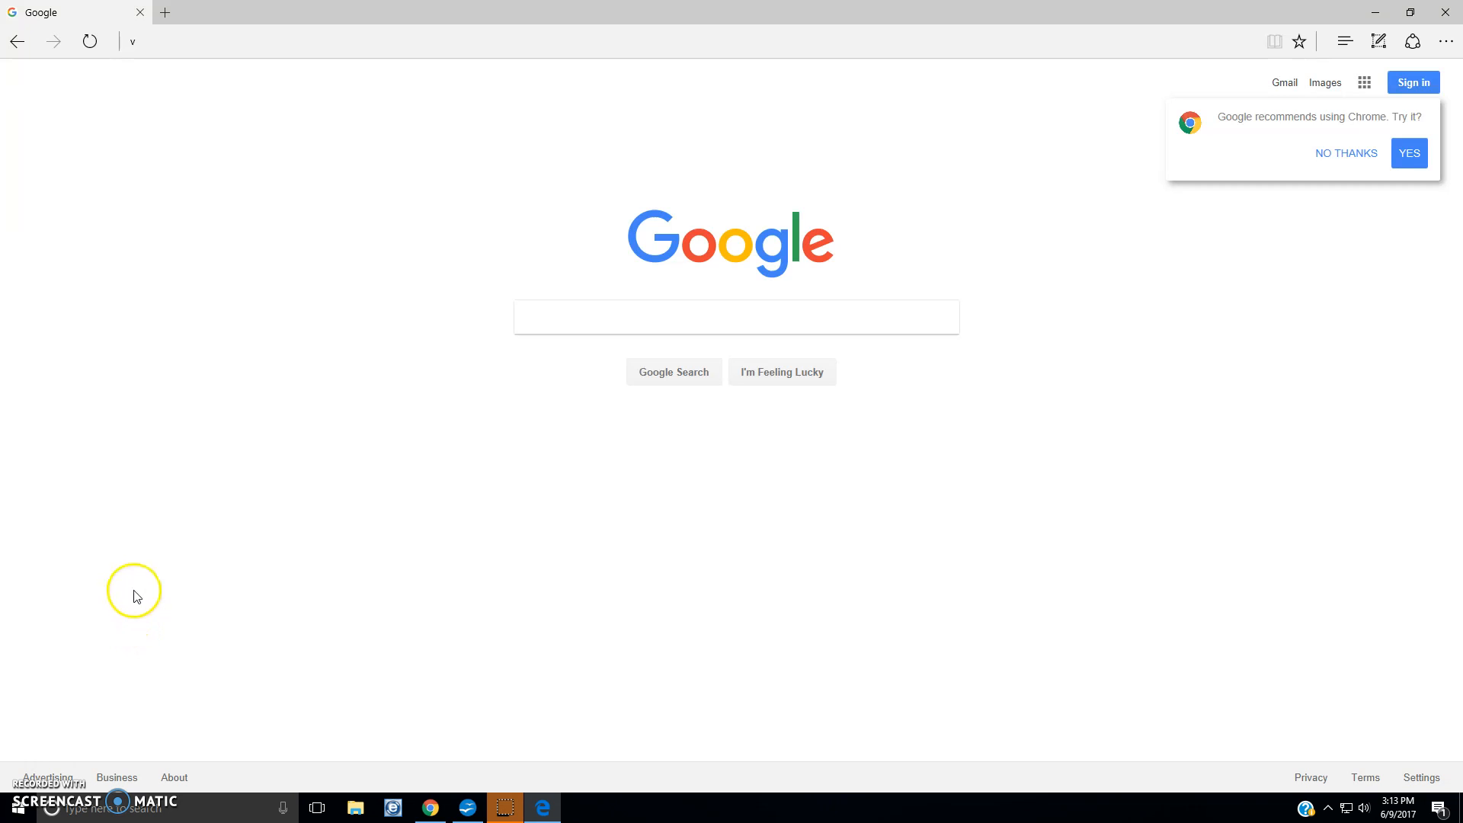
Navigate Edge to vsc.lexmark.com.
click(200, 41)
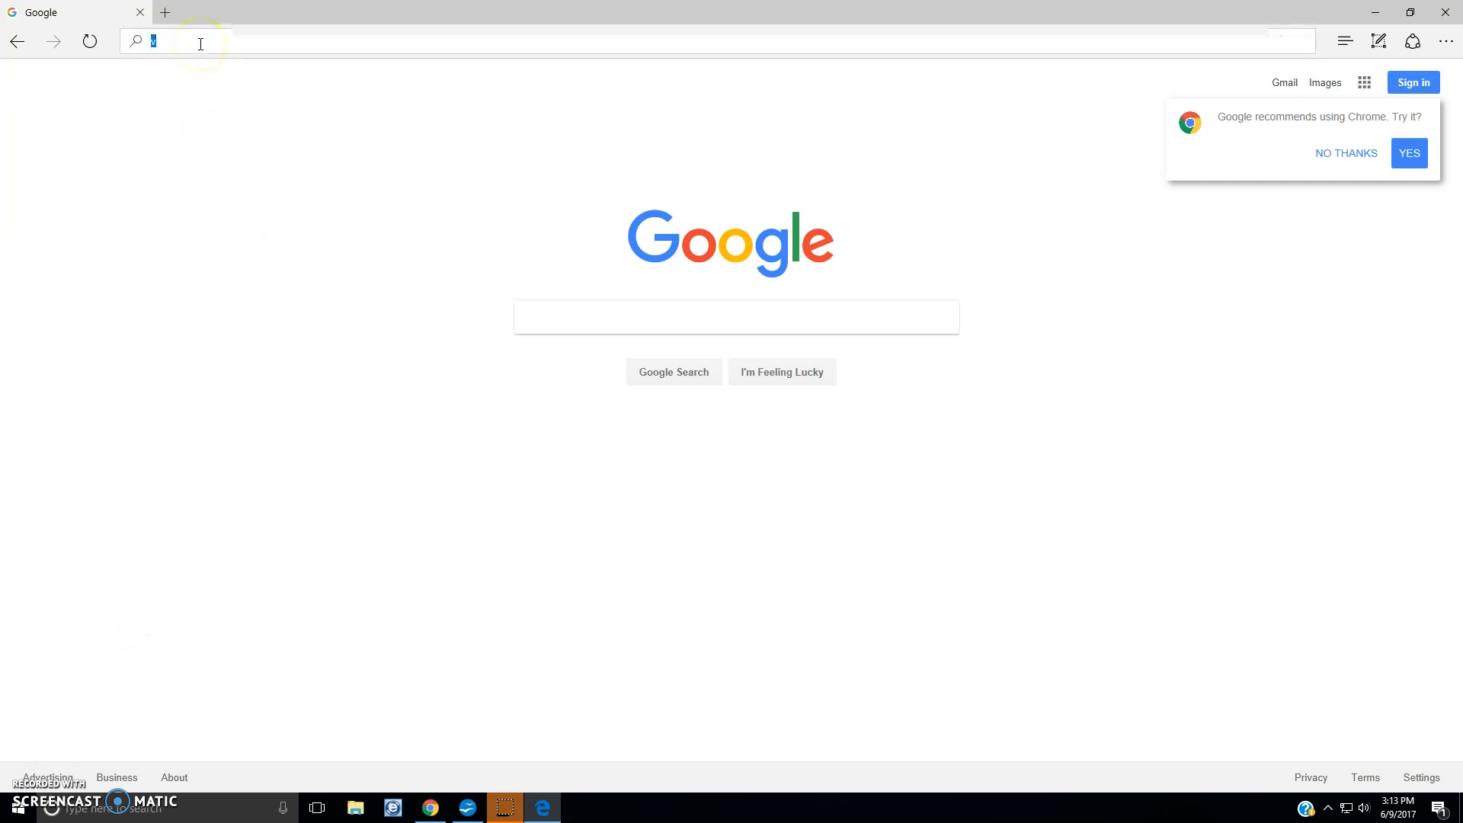
text(vsc.lexmark.com/c)
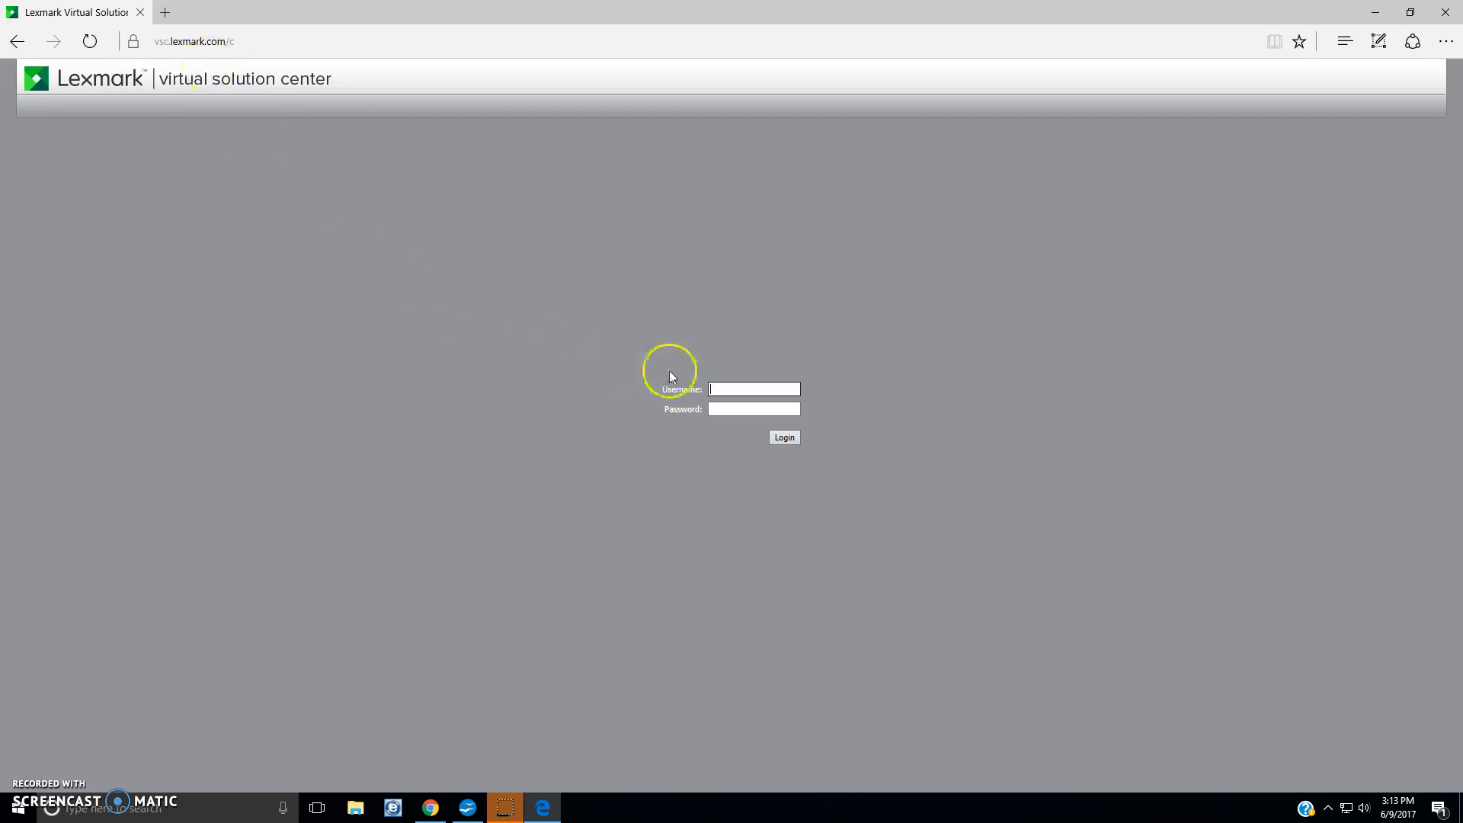
mouse_move(714, 296)
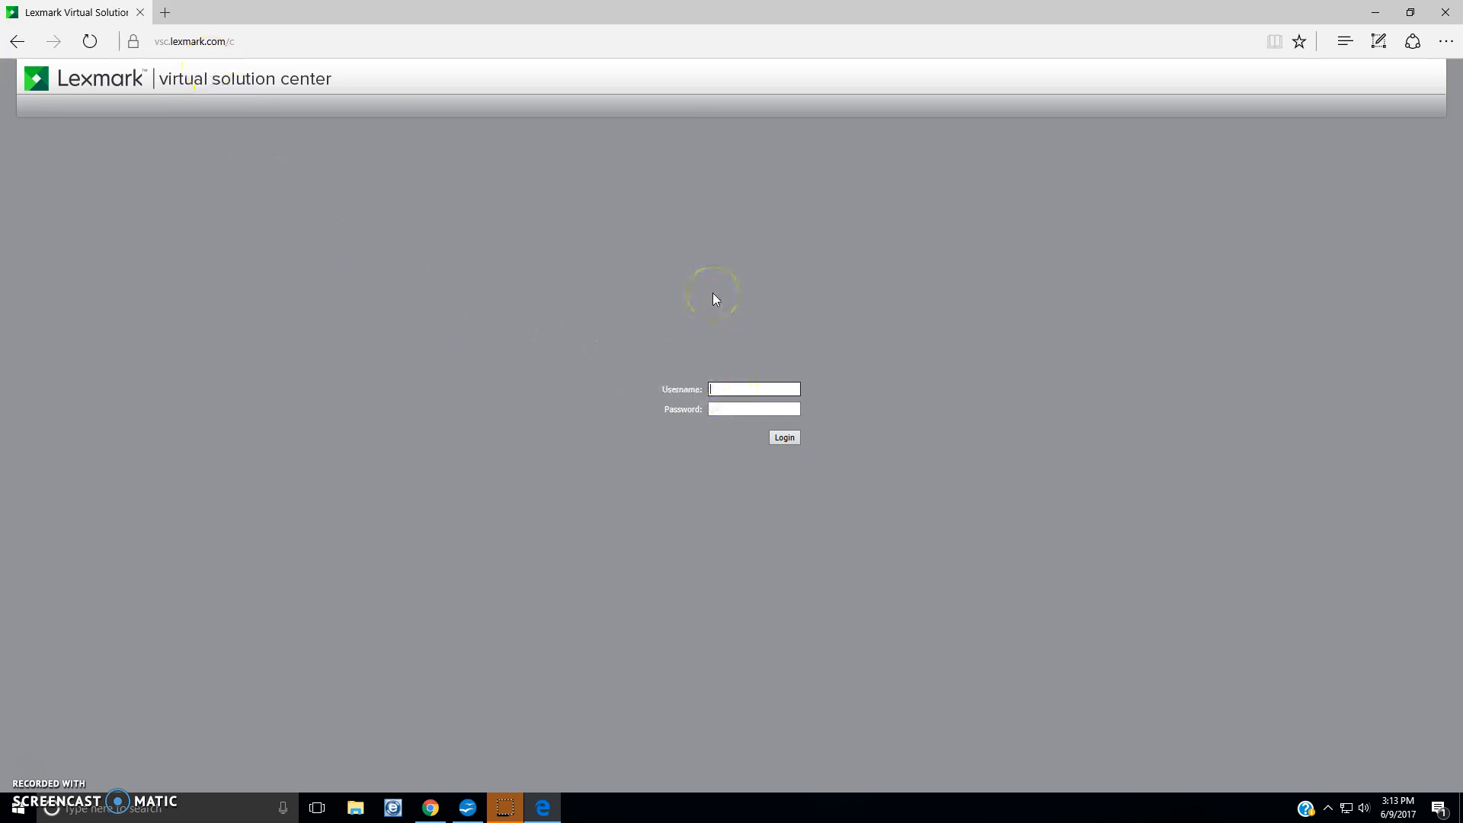
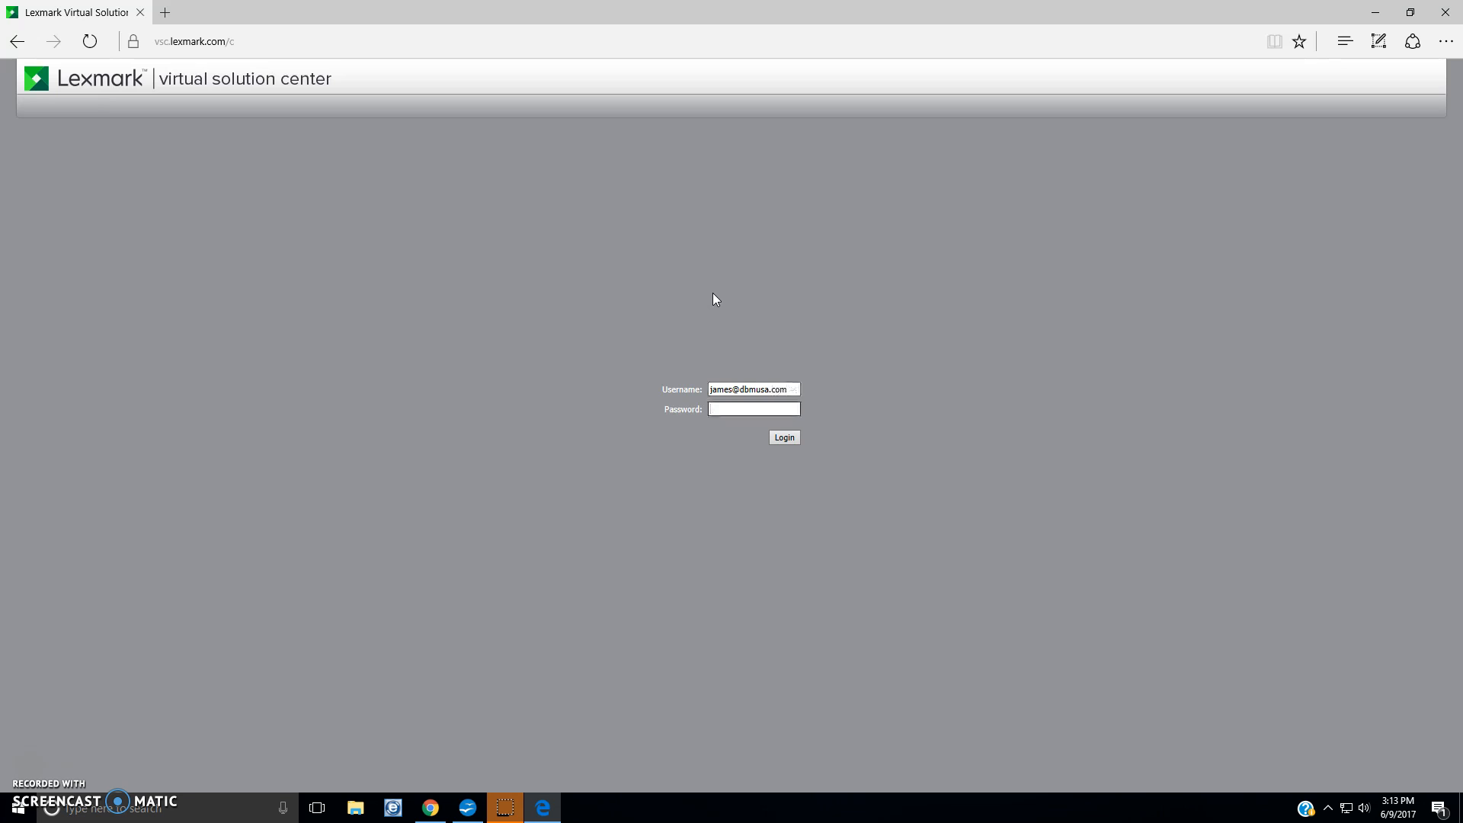
click(753, 409)
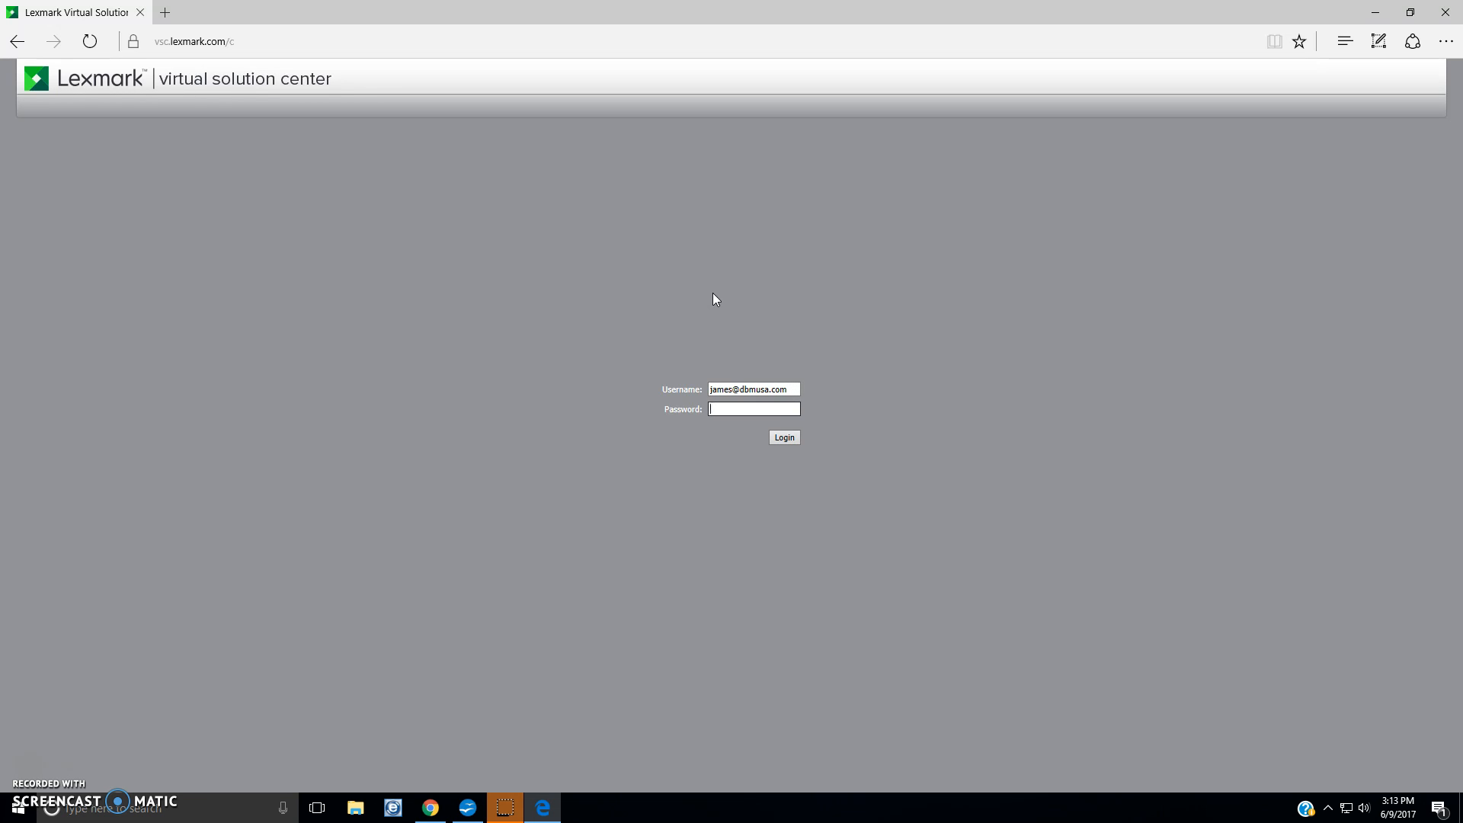
text(password)
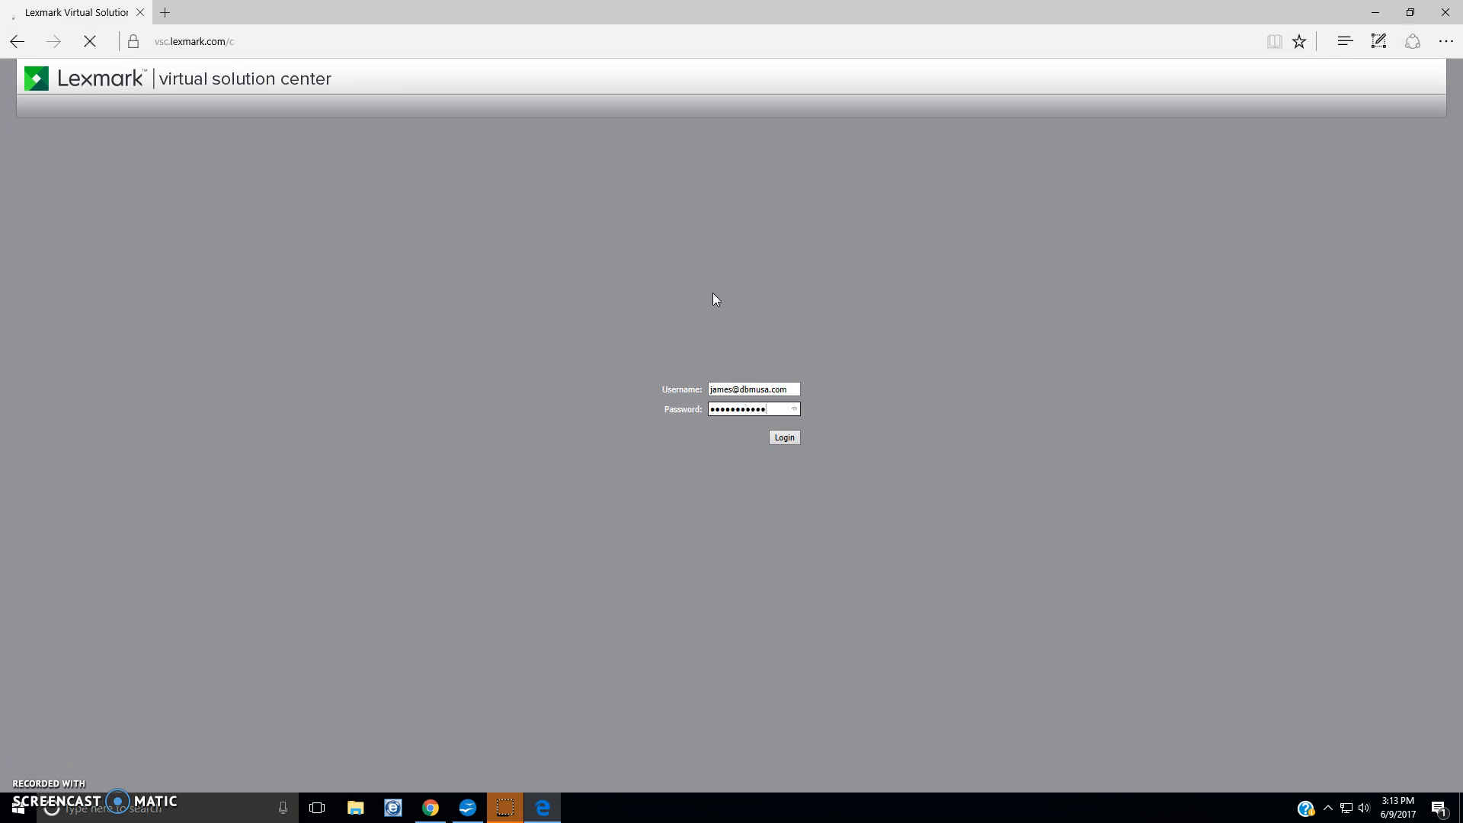
mouse_move(737, 197)
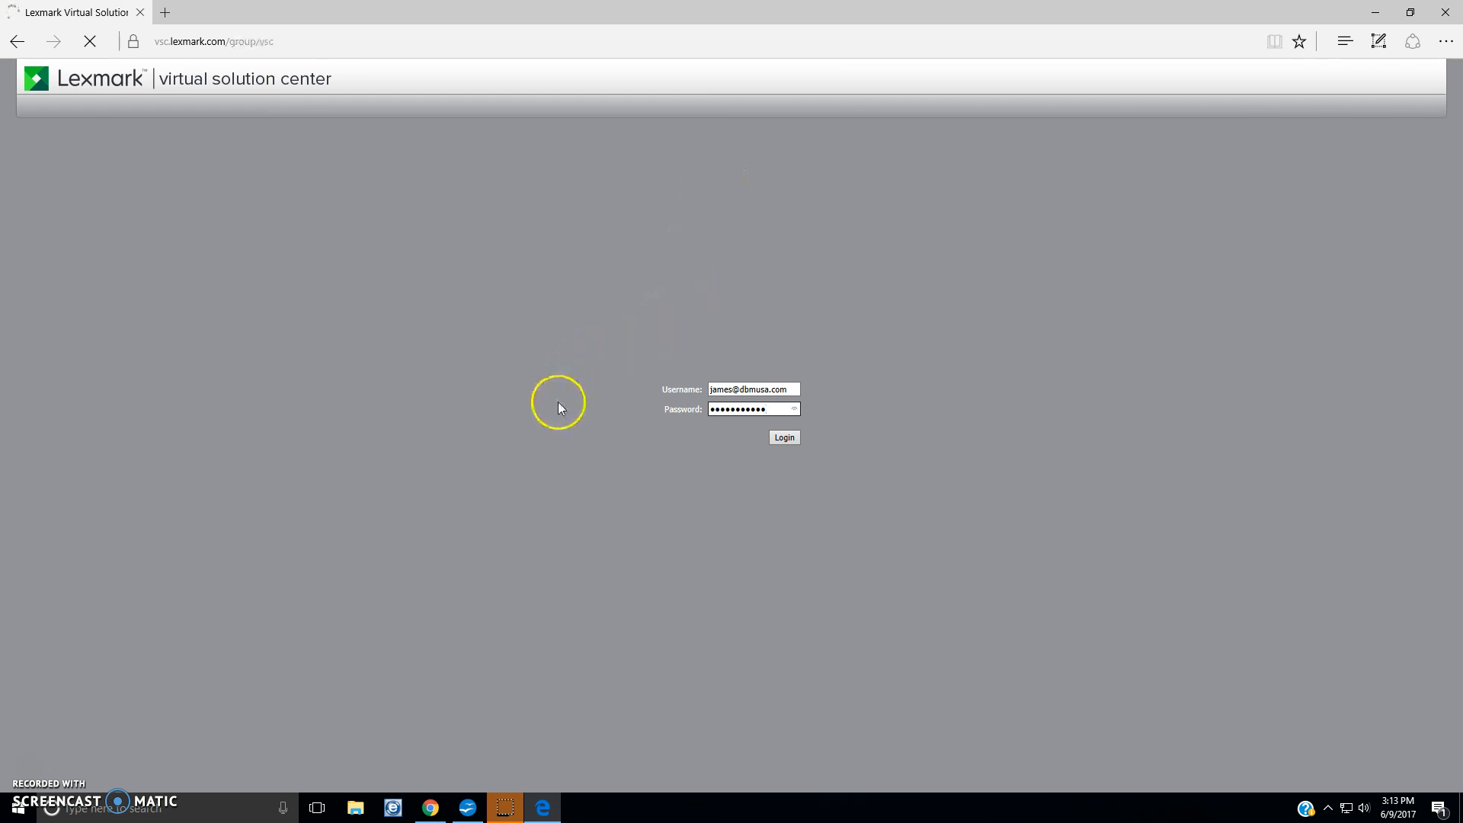
Log in and start Update Firmware under Deployment.
click(783, 437)
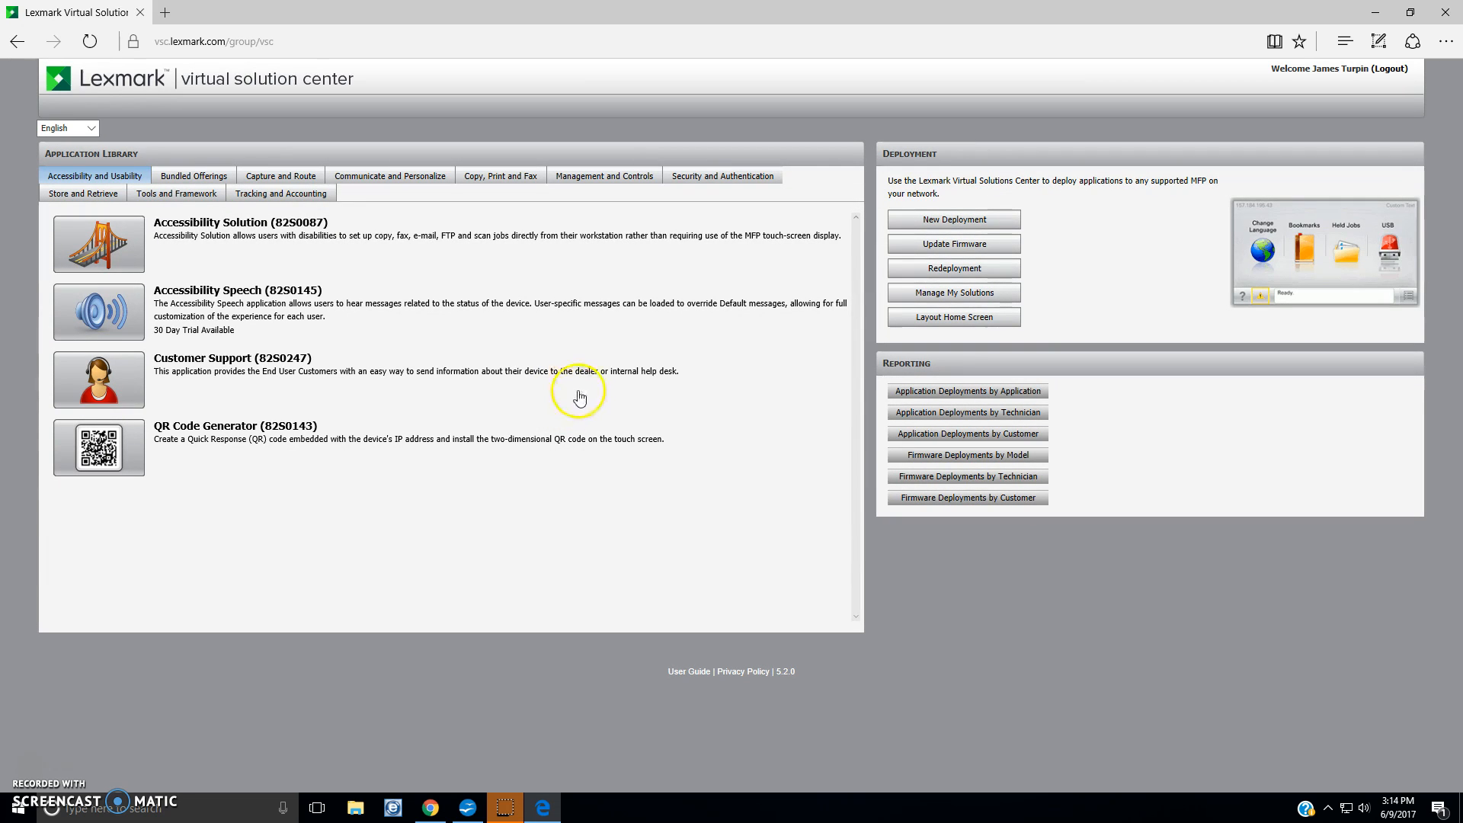
mouse_move(918, 250)
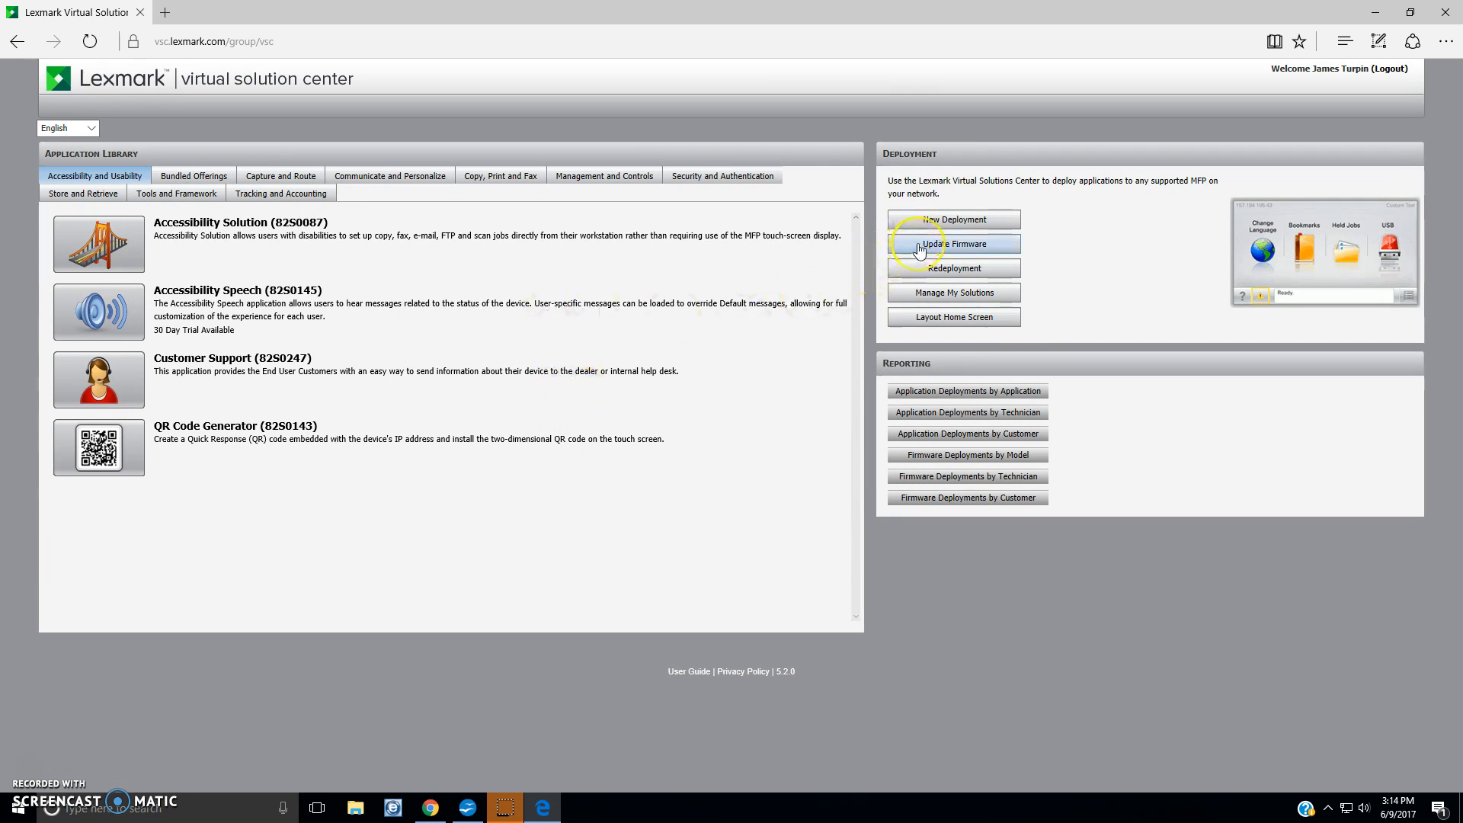
click(953, 244)
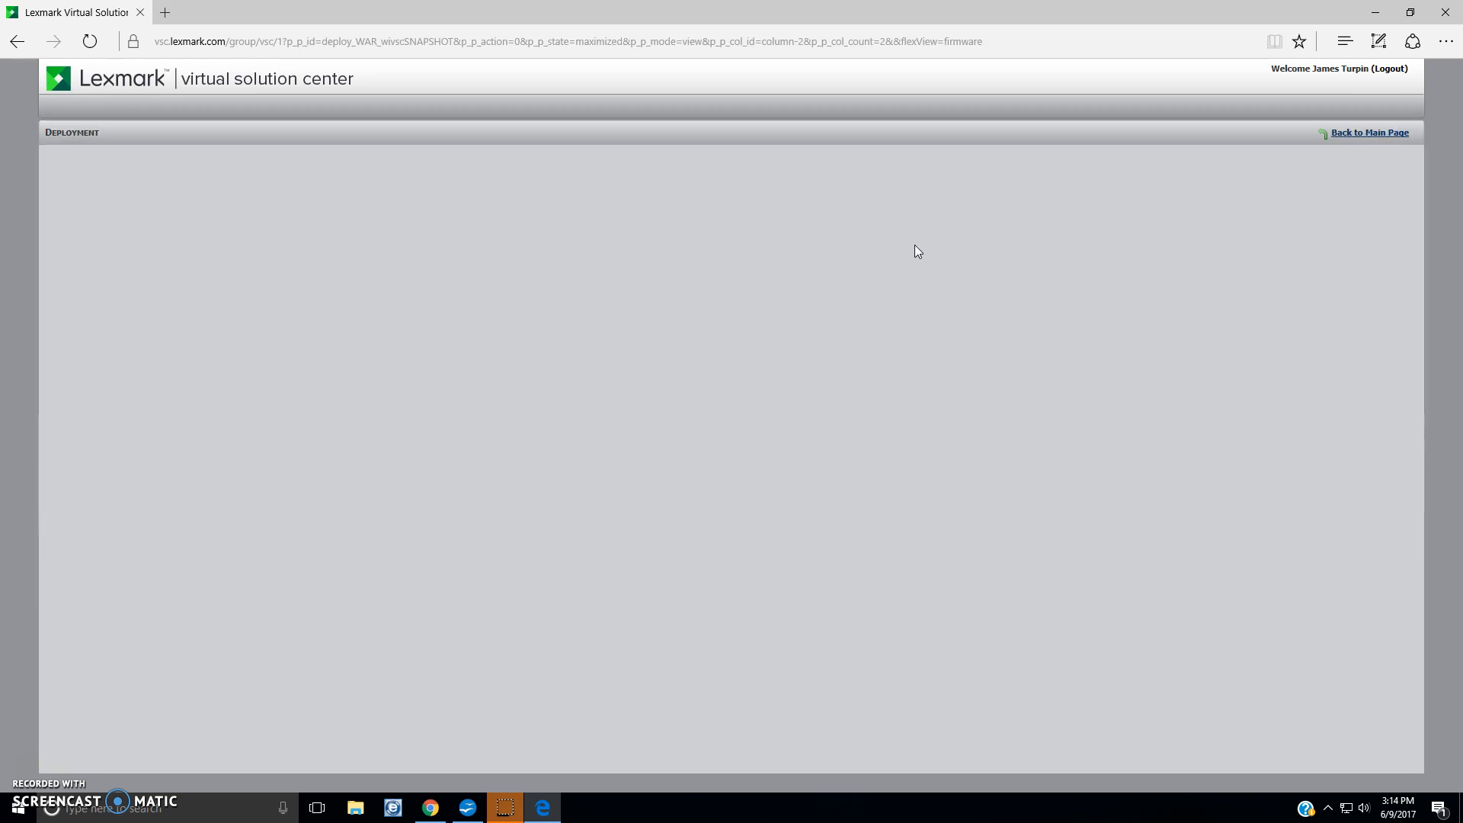
Choose the demo customer location and advance to Step 2 of 2.
click(841, 271)
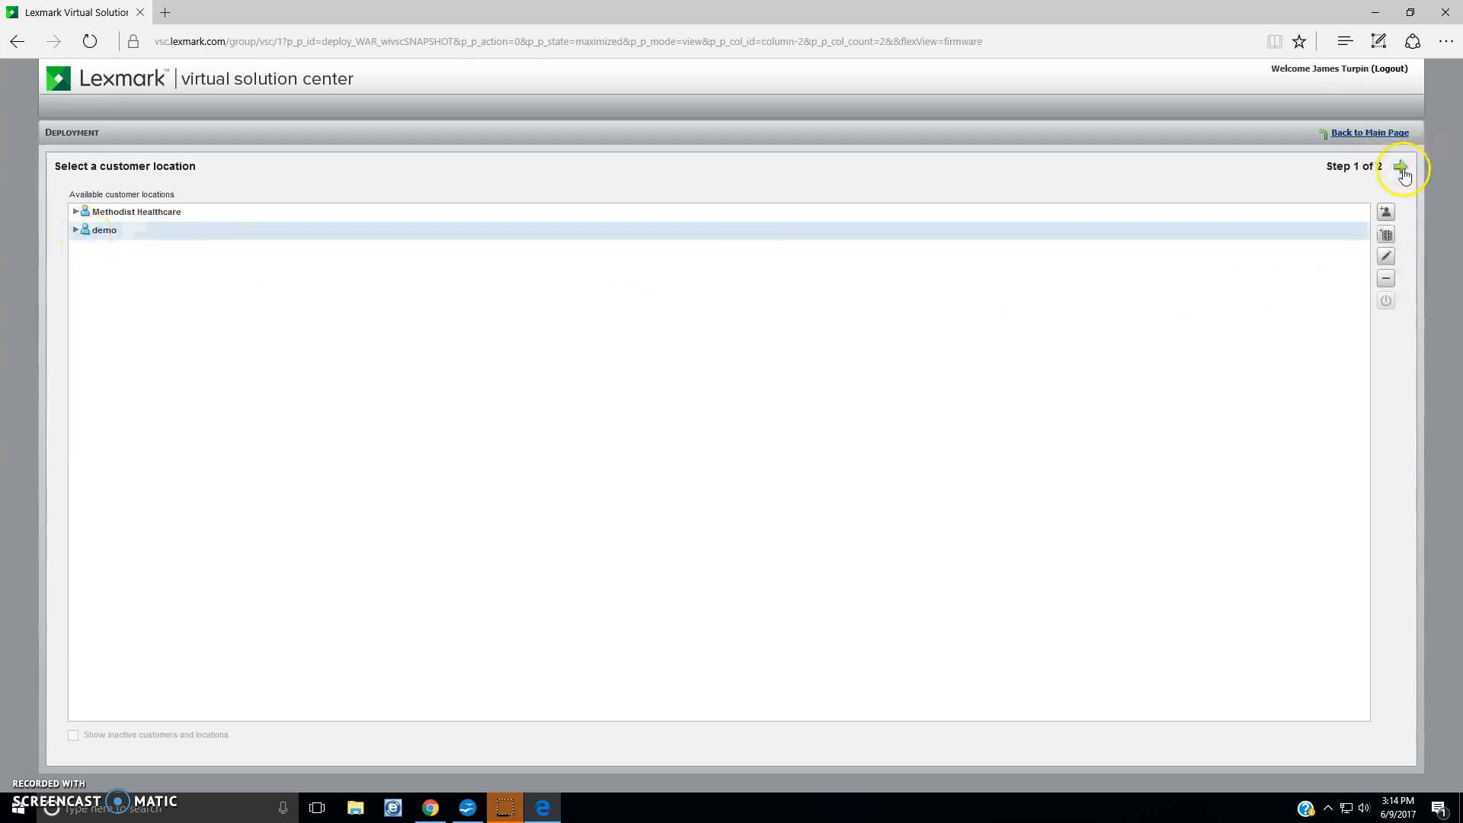
click(1402, 170)
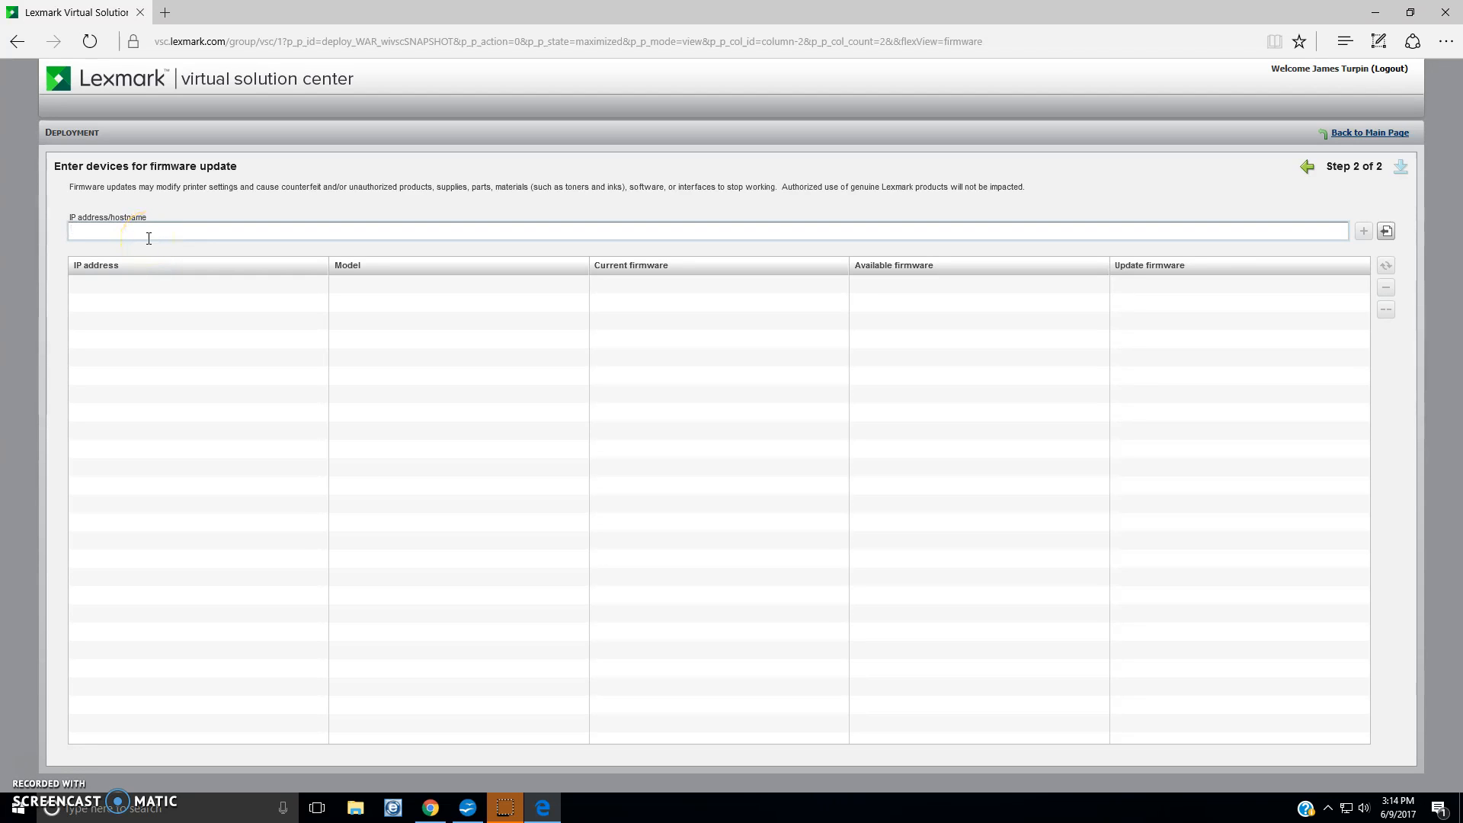
Enter 192.168.1.174 in the IP address/hostname field.
text(192.1)
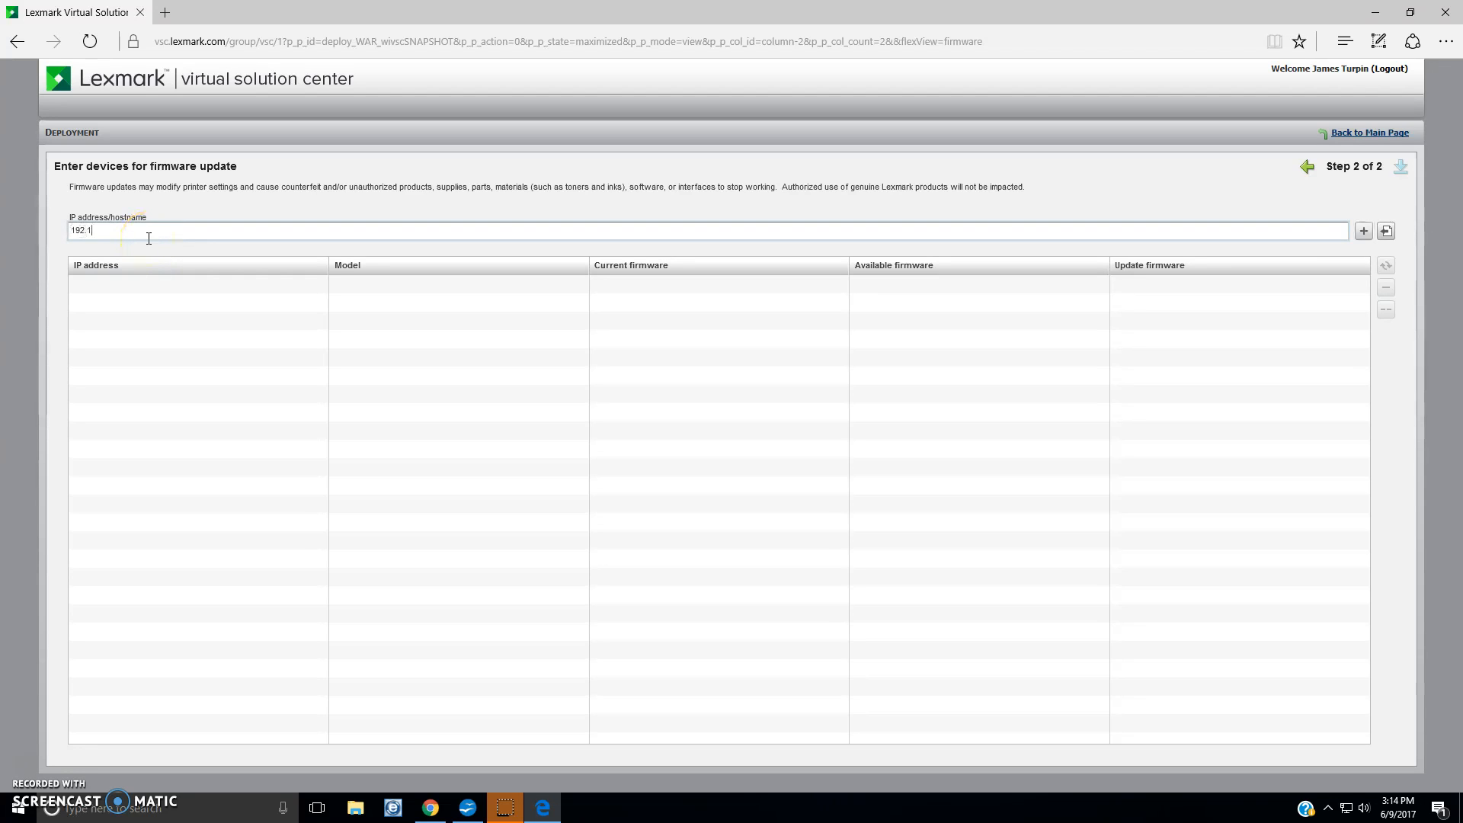
text(68.1.174)
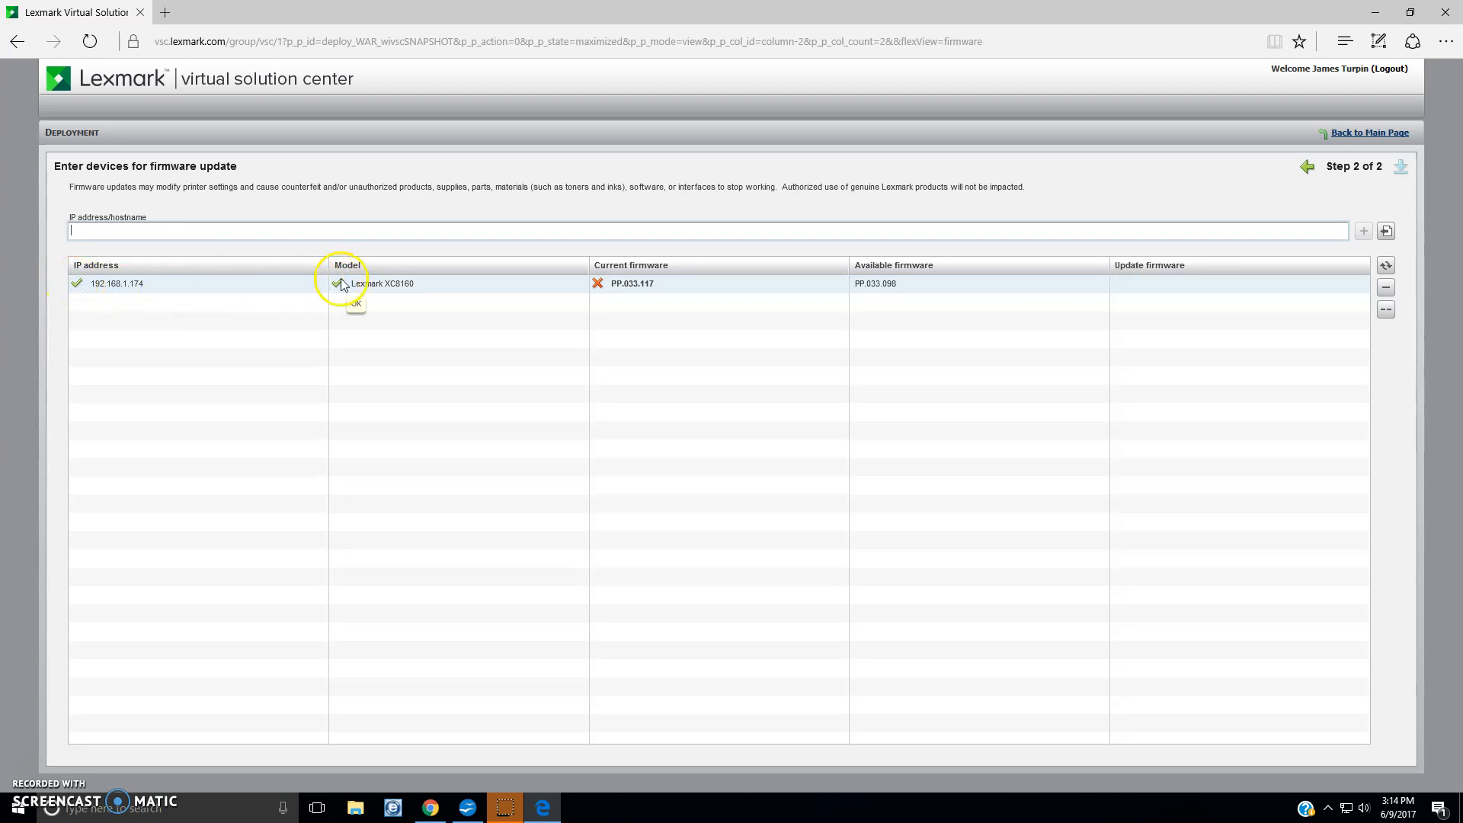
mouse_move(598, 282)
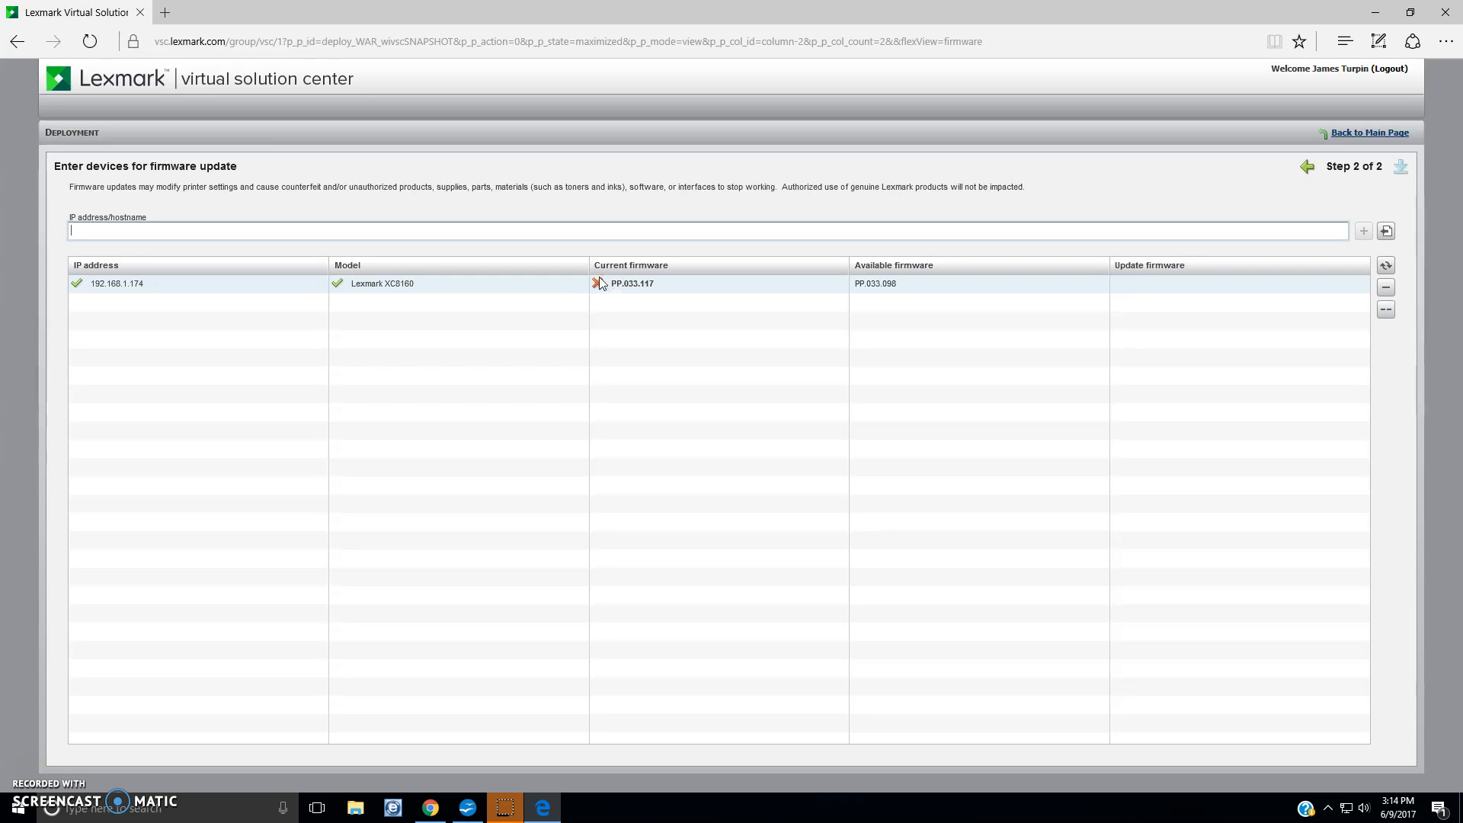
mouse_move(598, 284)
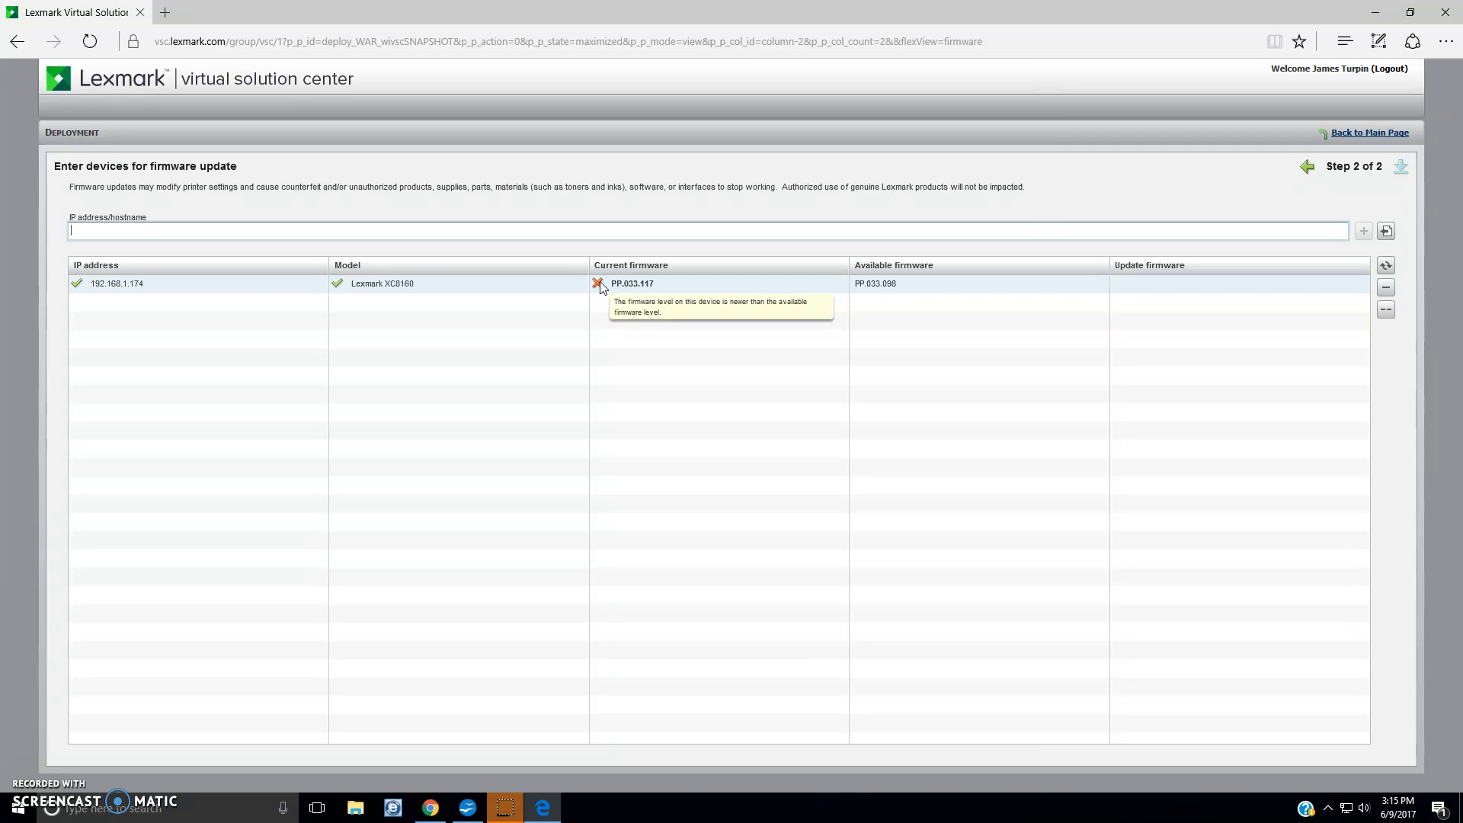
mouse_move(816, 293)
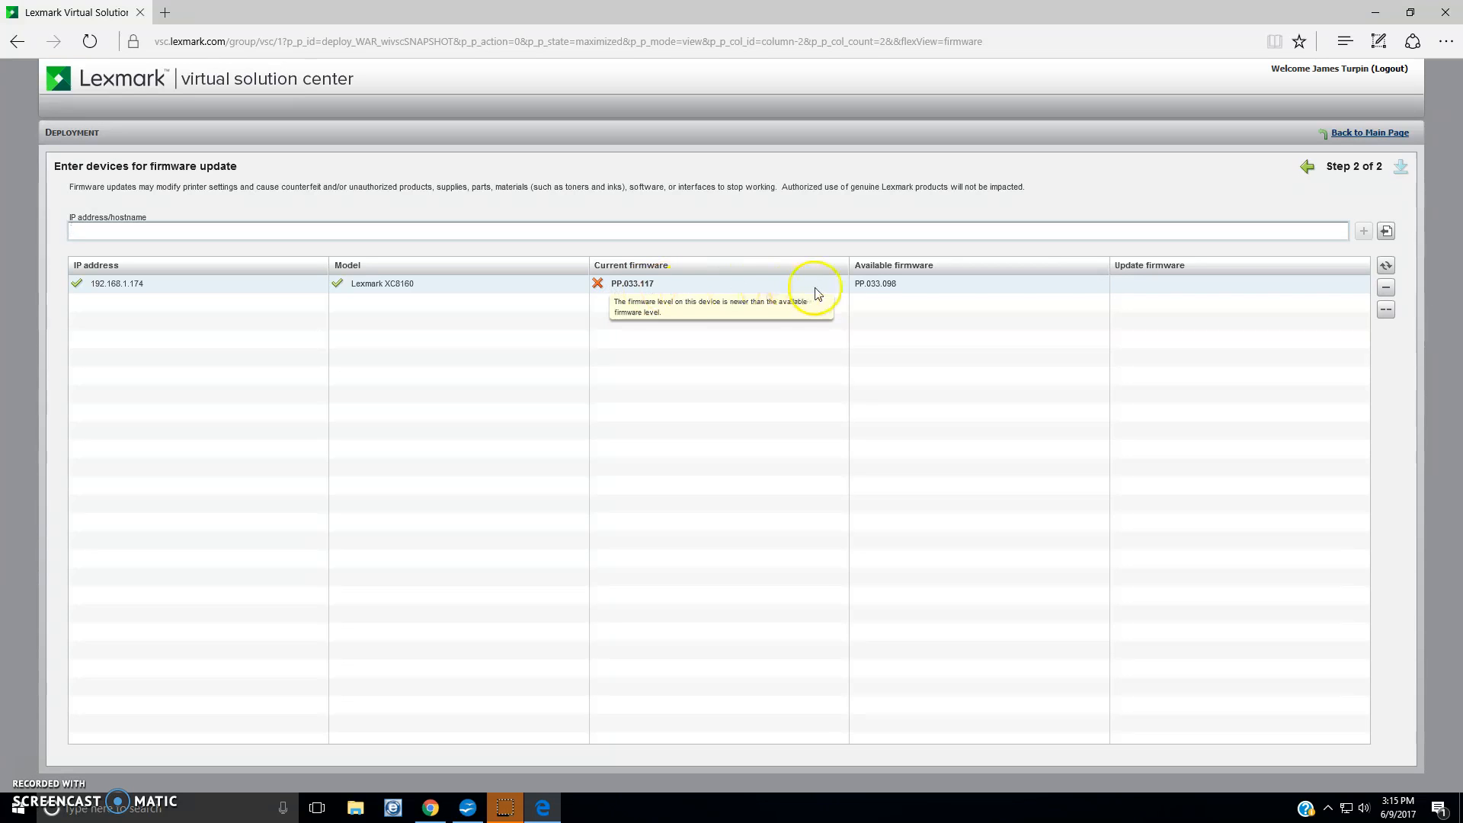
mouse_move(854, 288)
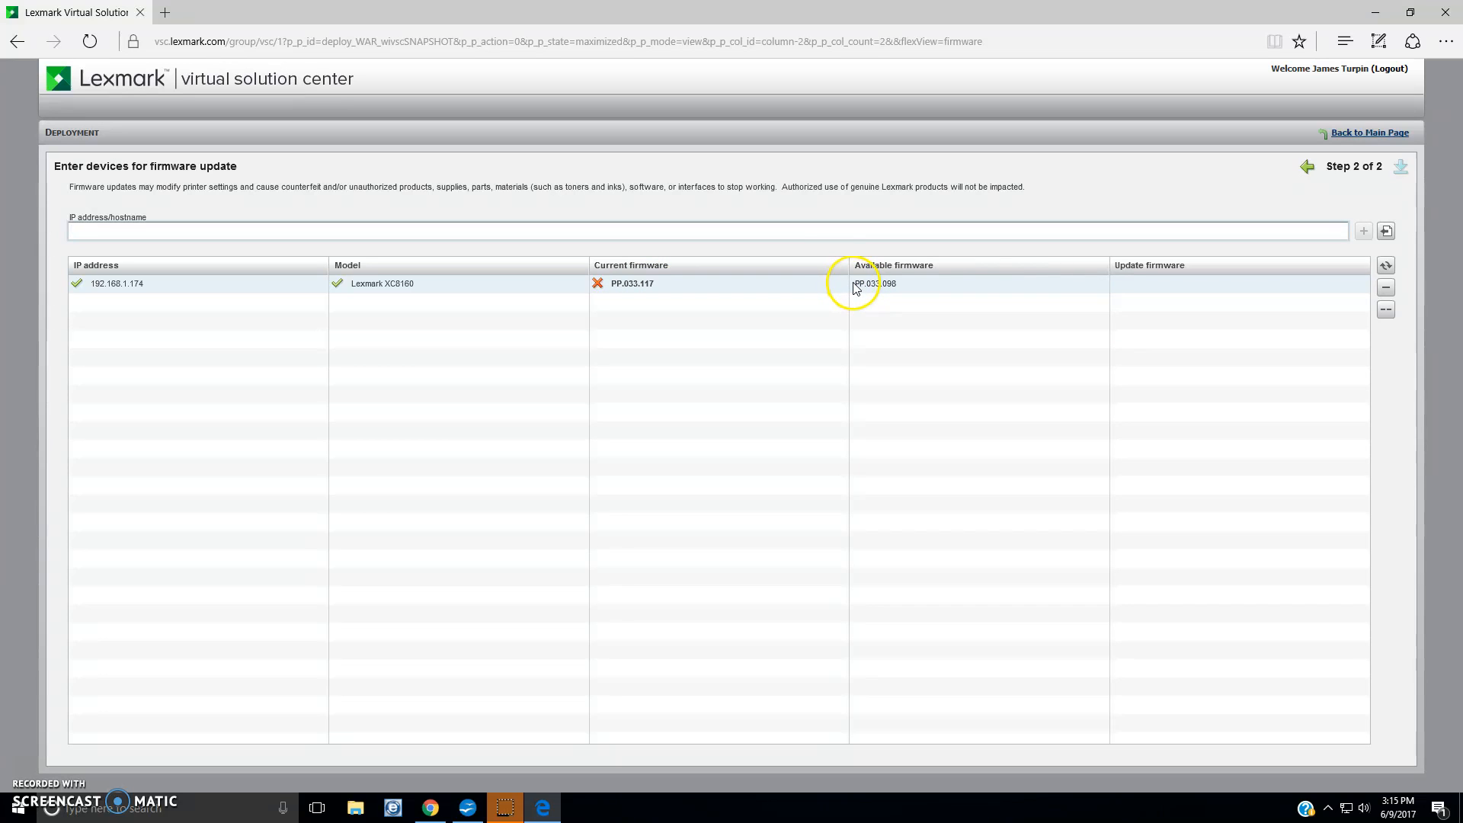
mouse_move(1401, 166)
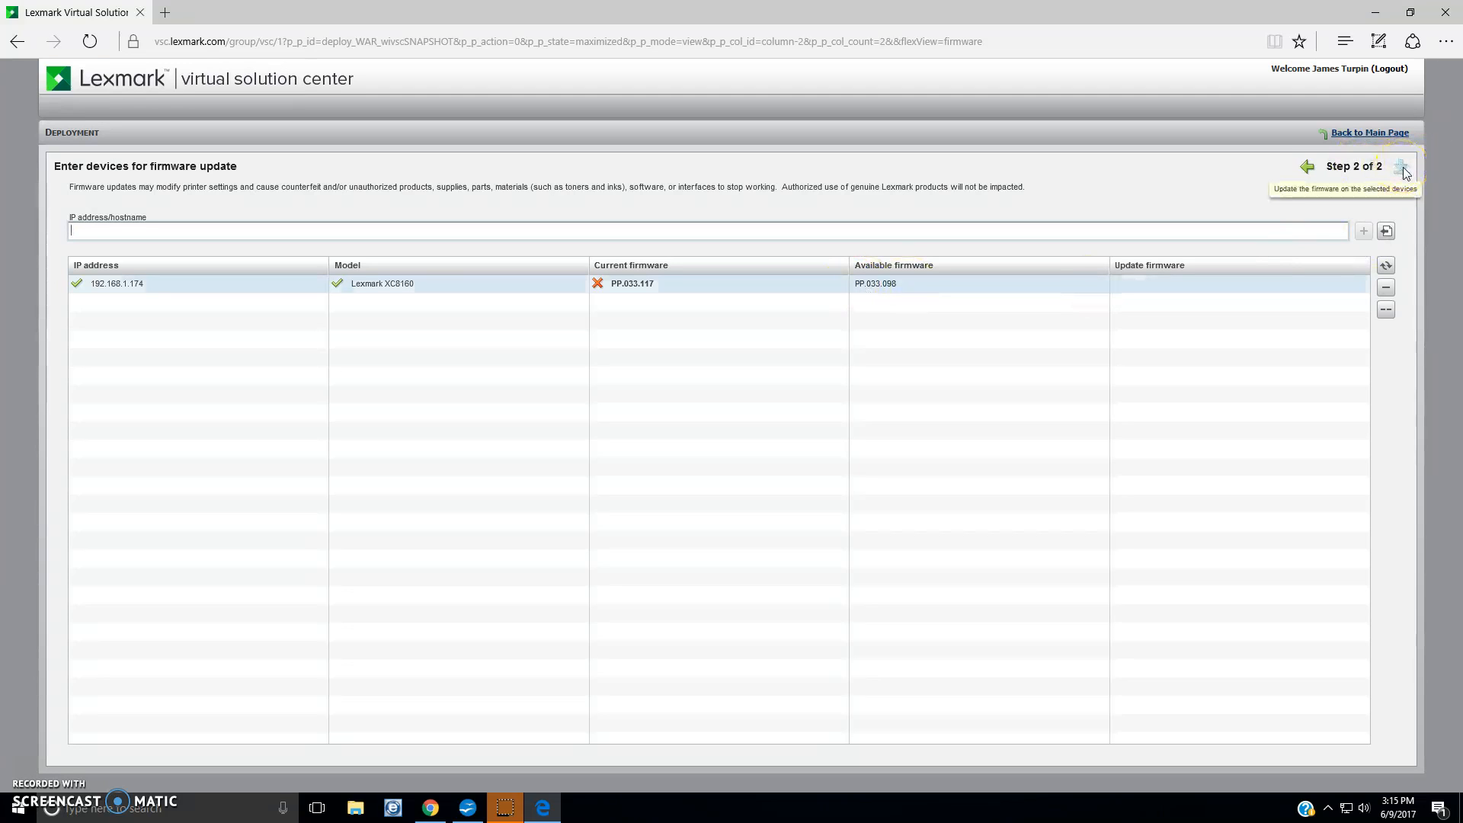
mouse_move(39, 736)
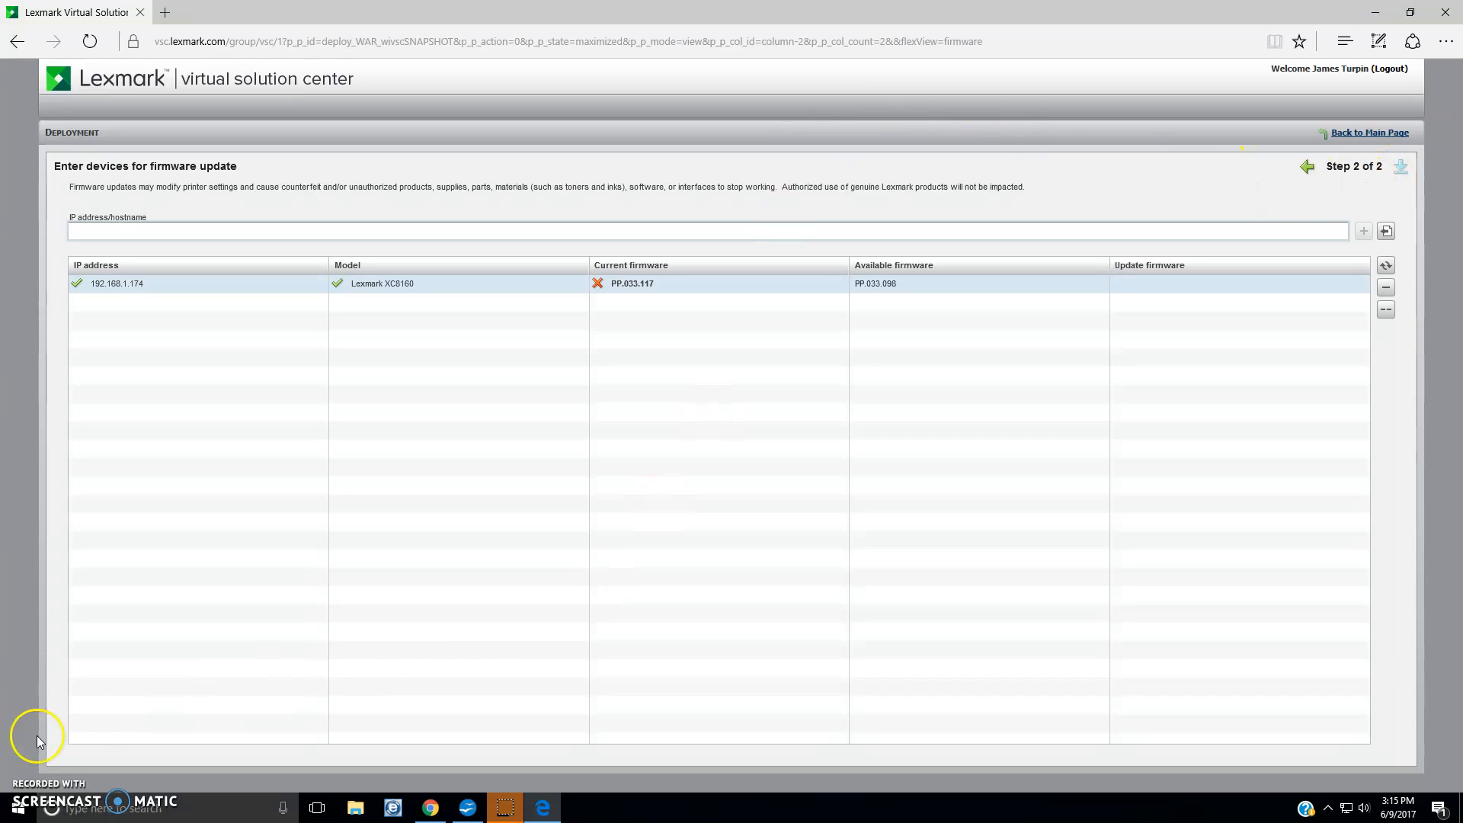